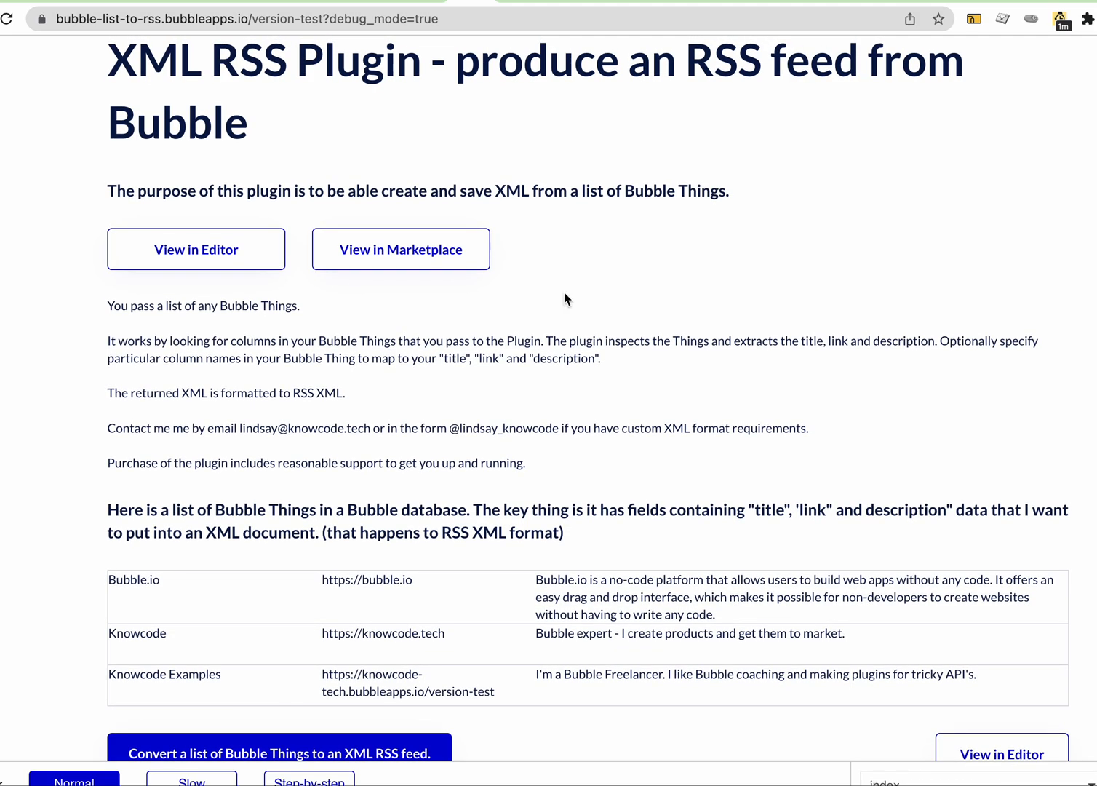
- Convert the three Bubble Things into RSS XML, review the output, and open the editor
scroll("down", 3)
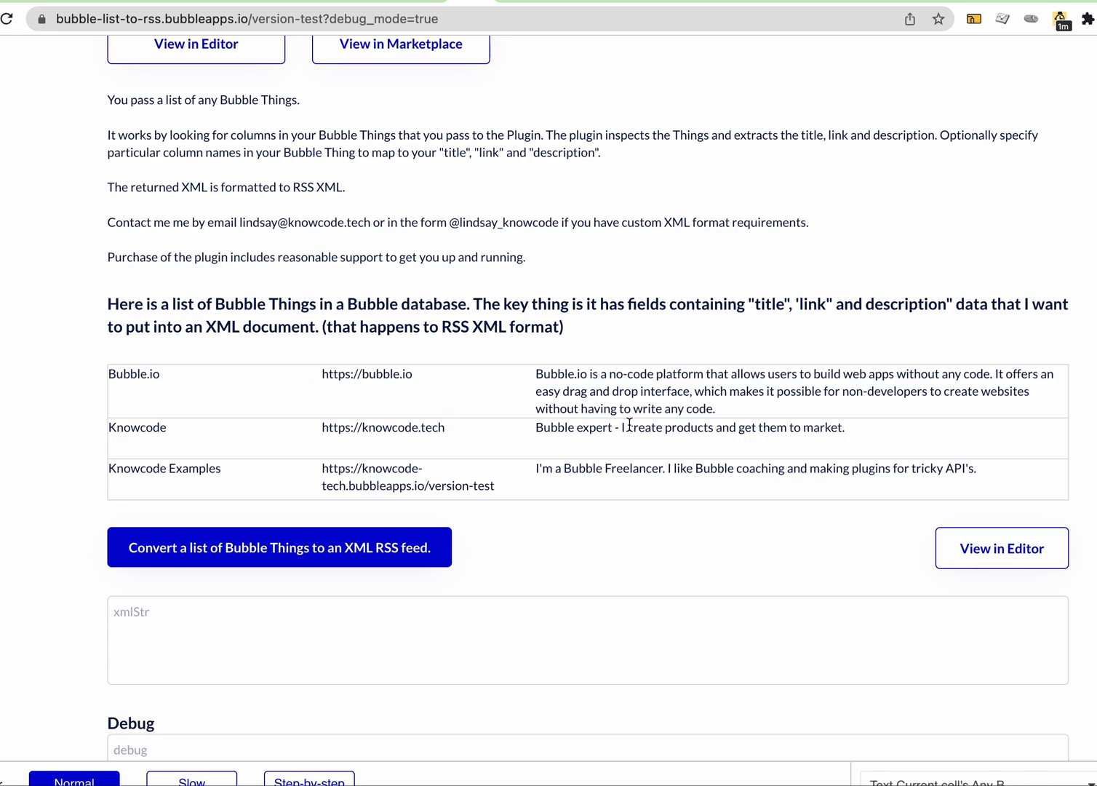
mouse_move(549, 404)
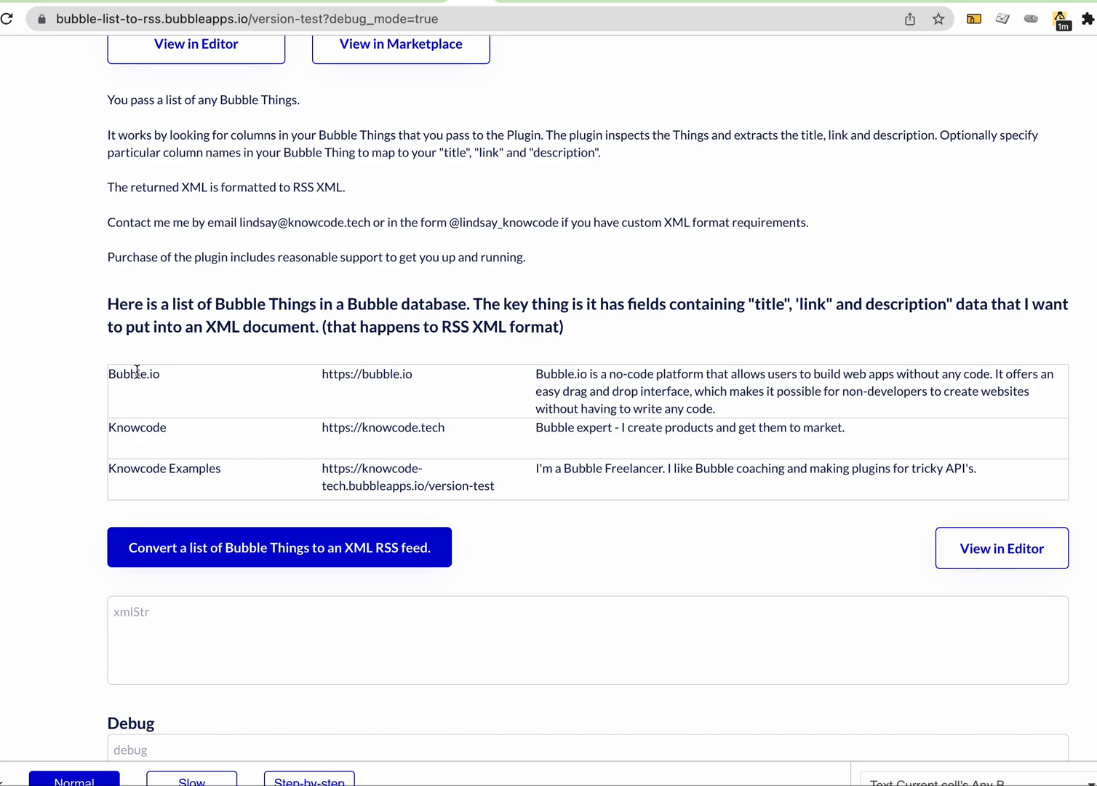
scroll("down", 3)
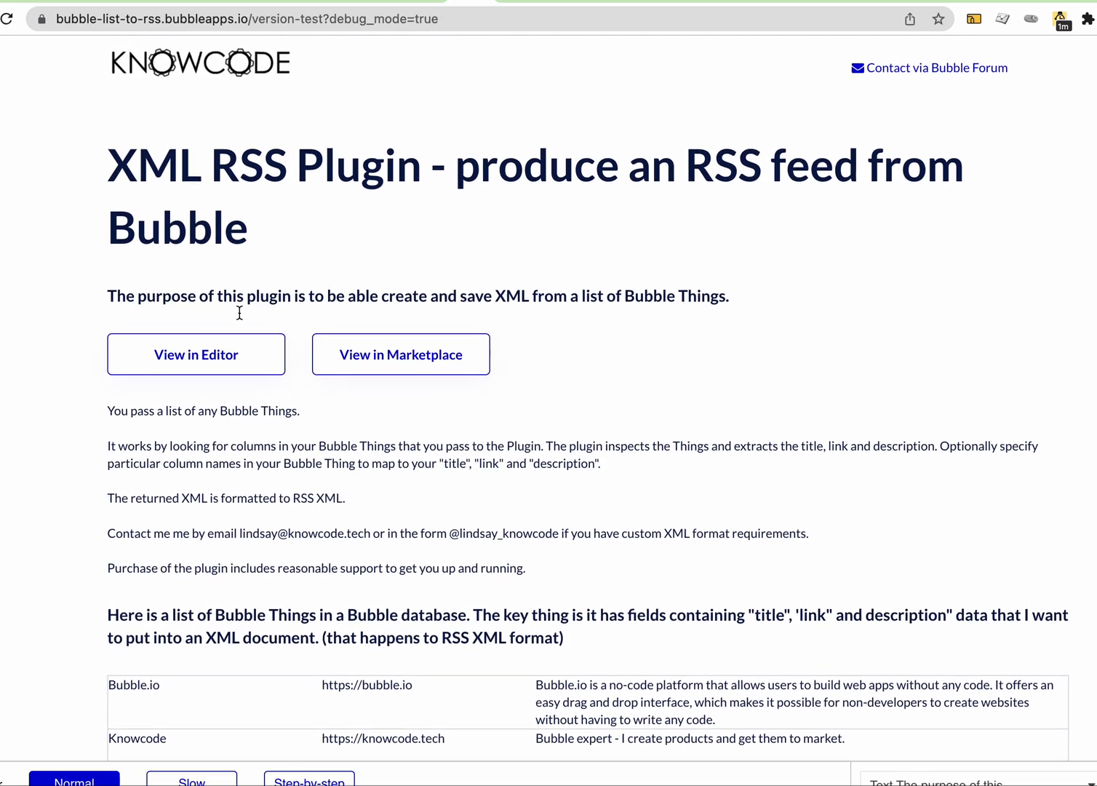
scroll("down", 3)
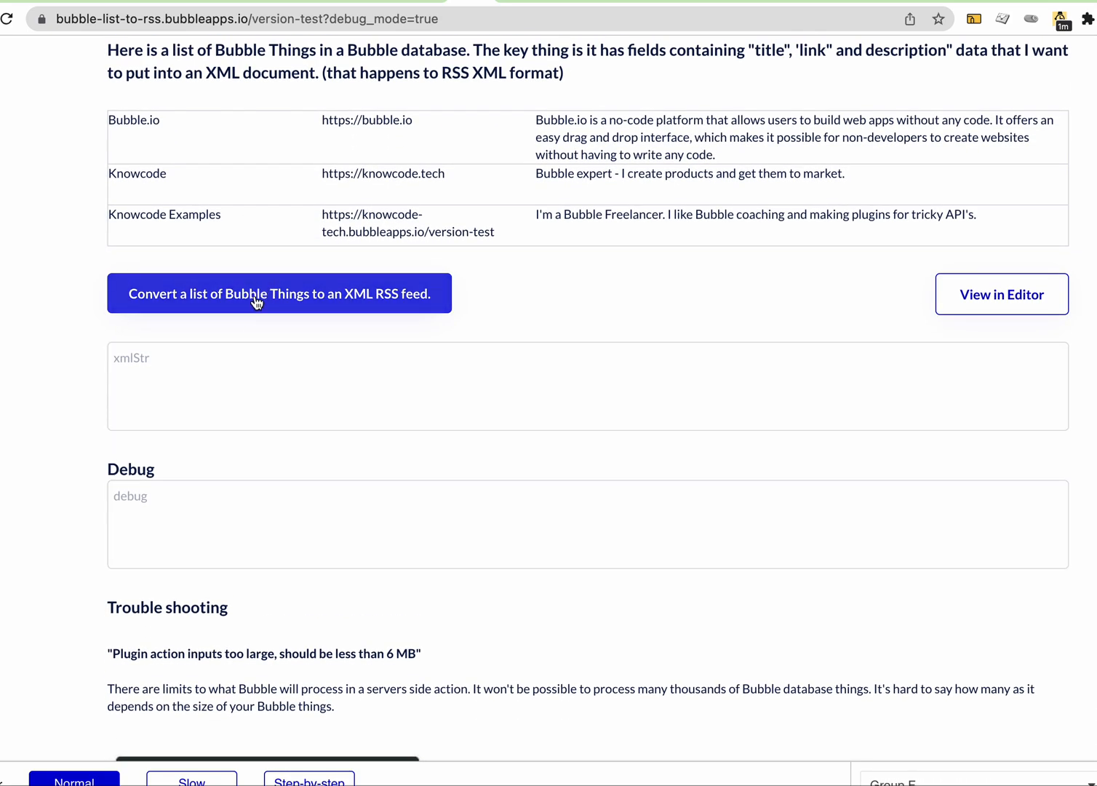
left_click(279, 293)
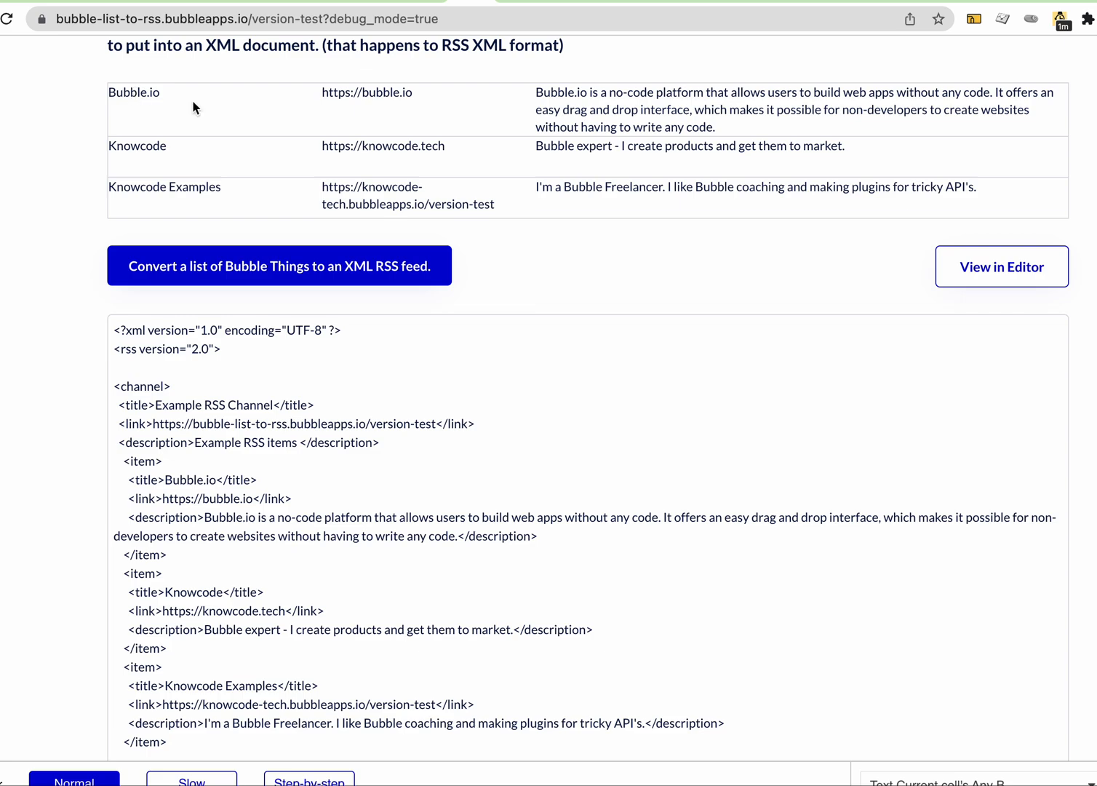
mouse_move(378, 96)
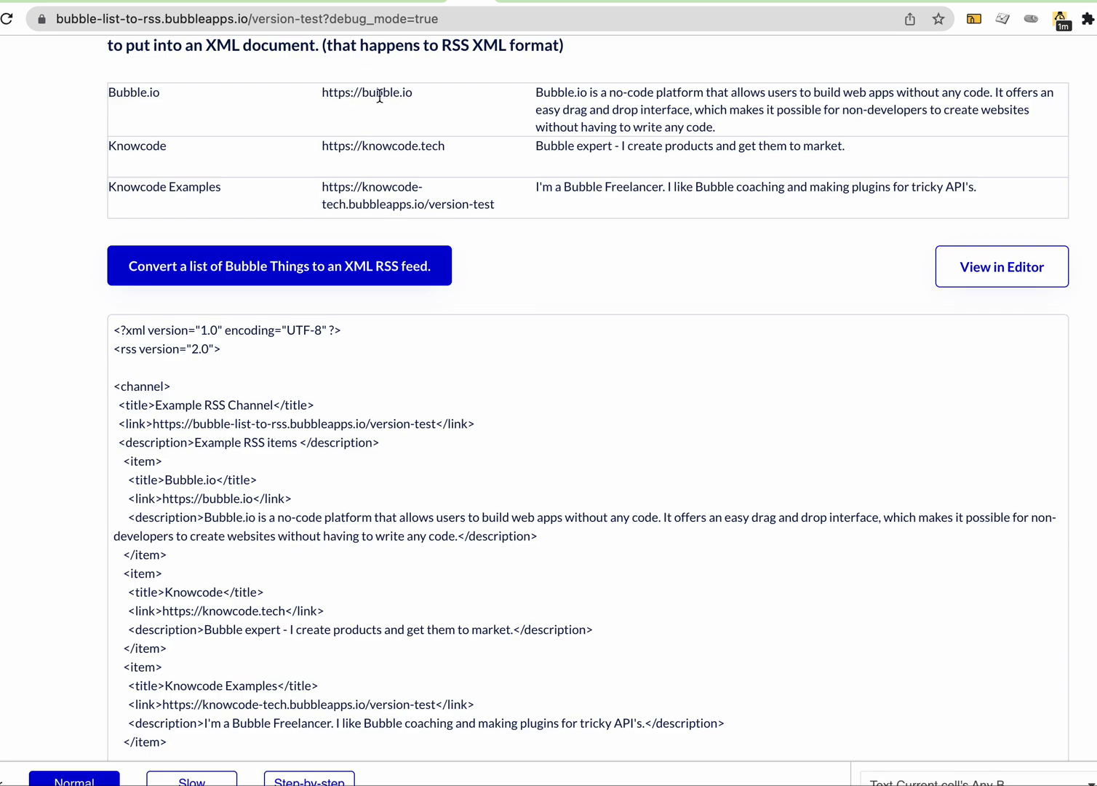
mouse_move(572, 110)
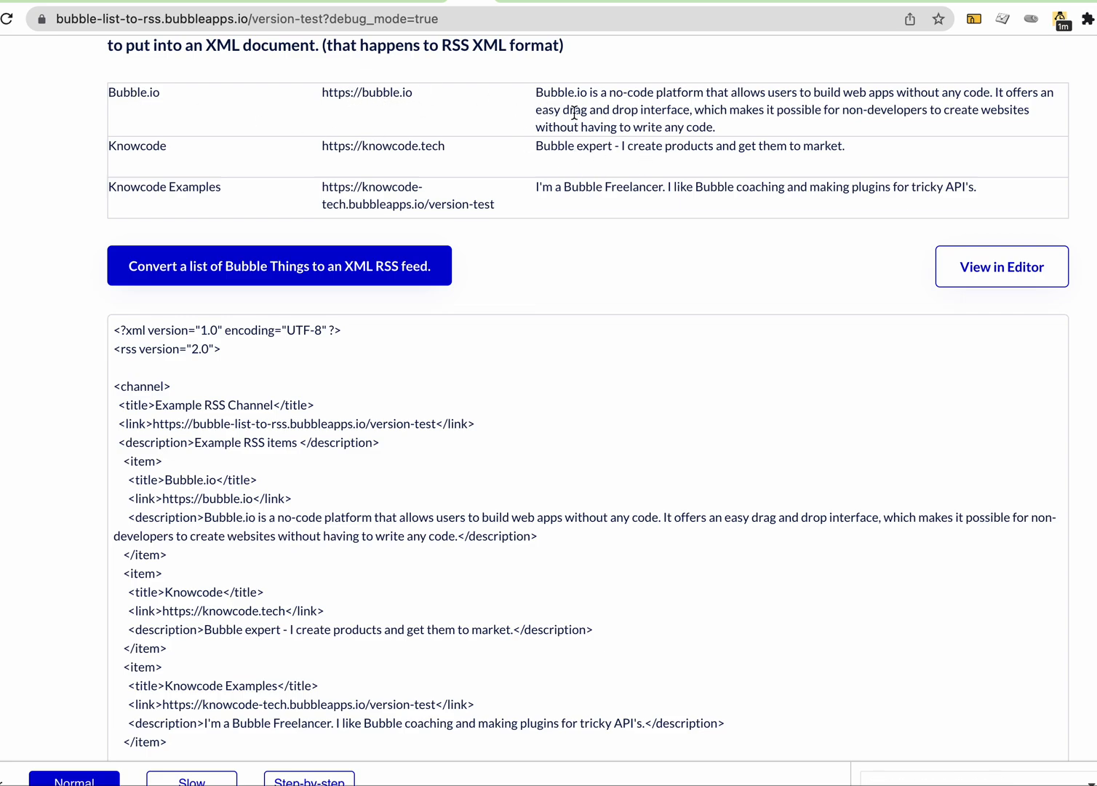
left_click(182, 423)
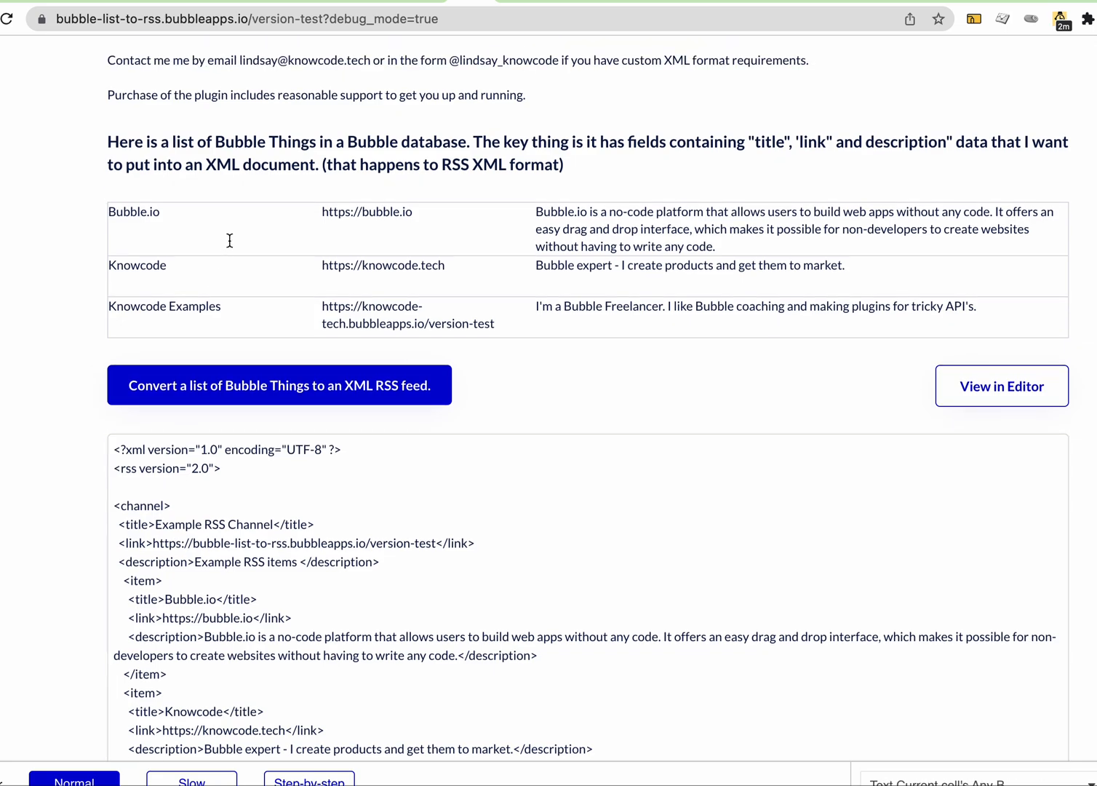
left_click(1000, 386)
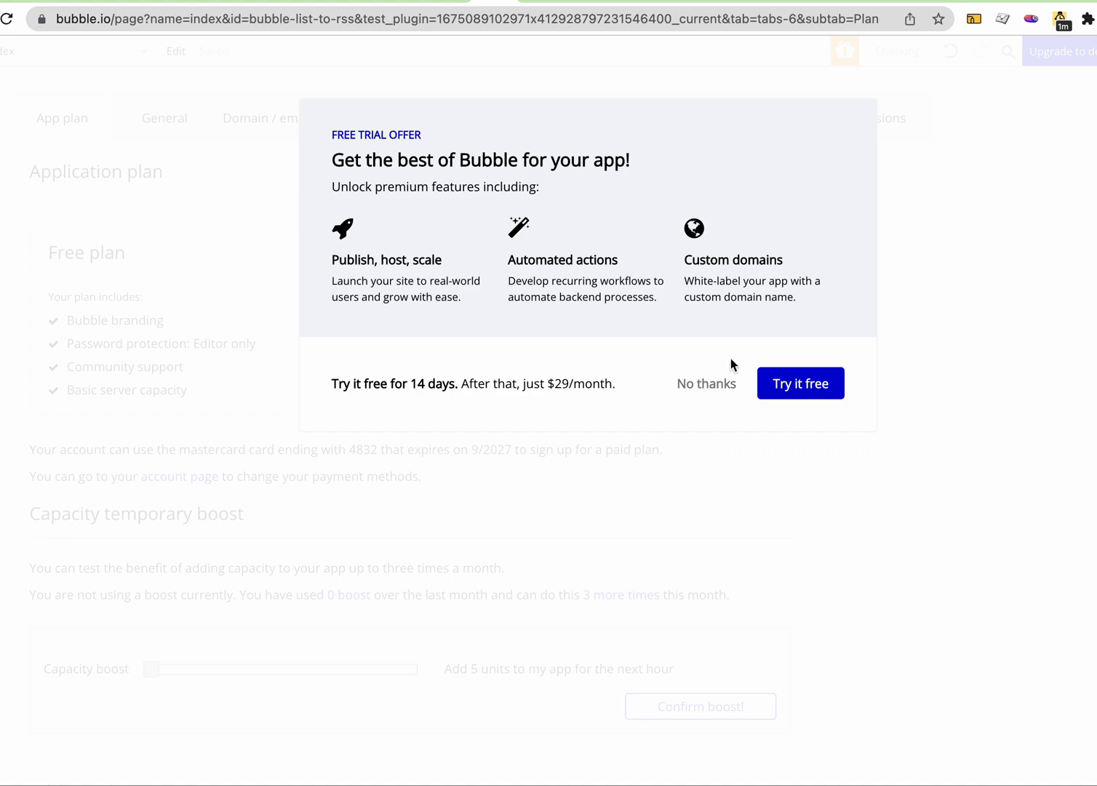
- Decline the free trial popup with 'No thanks'
left_click(705, 383)
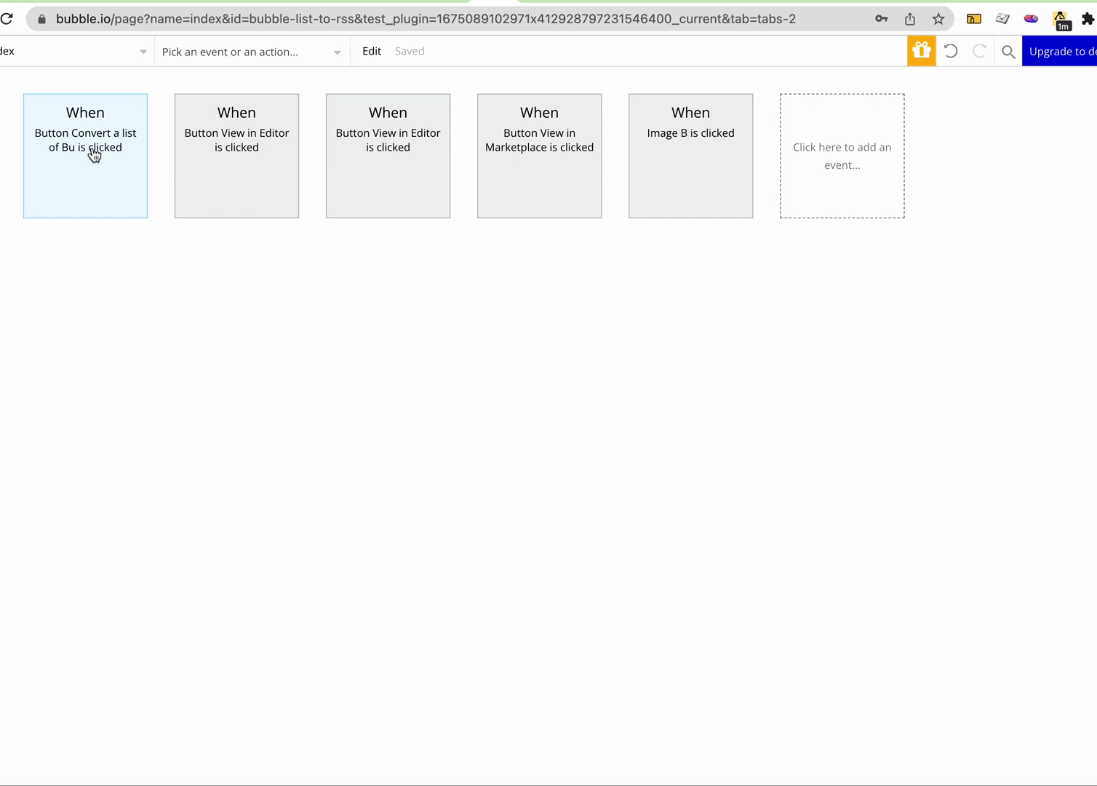
- Open the 'Button Convert a list' workflow and inspect its 'Search for Any Bubble Things' source
left_click(85, 155)
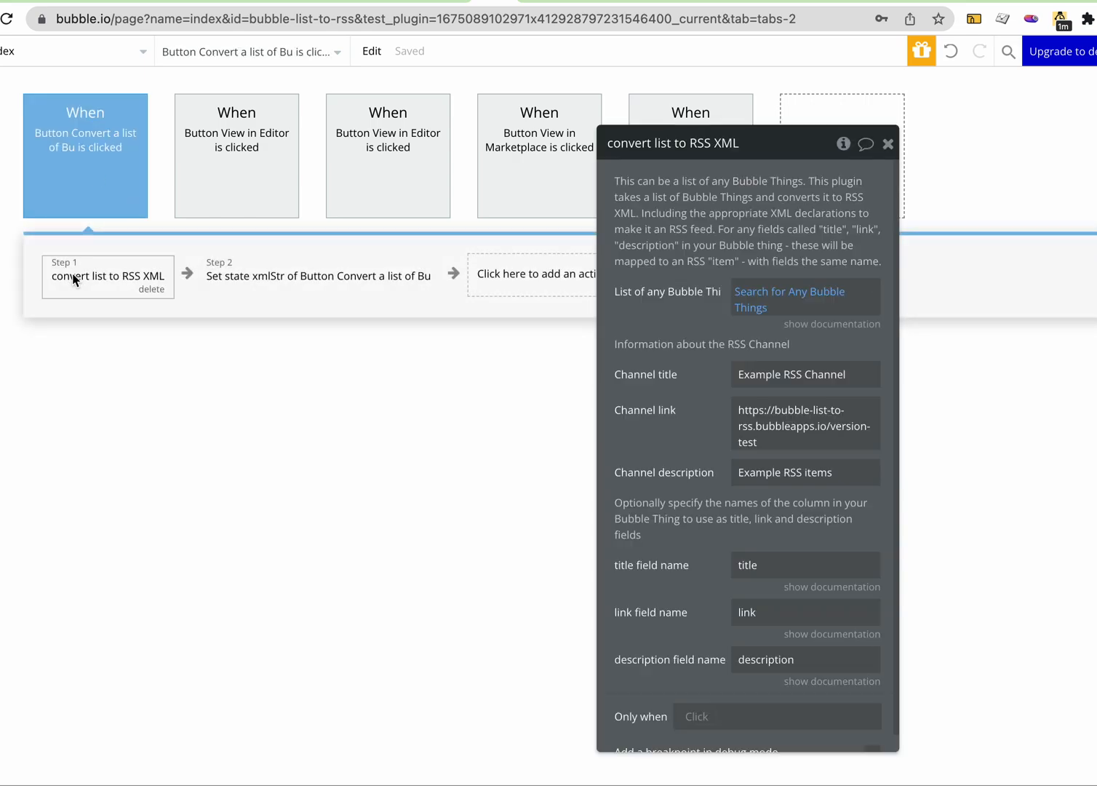
mouse_move(790, 299)
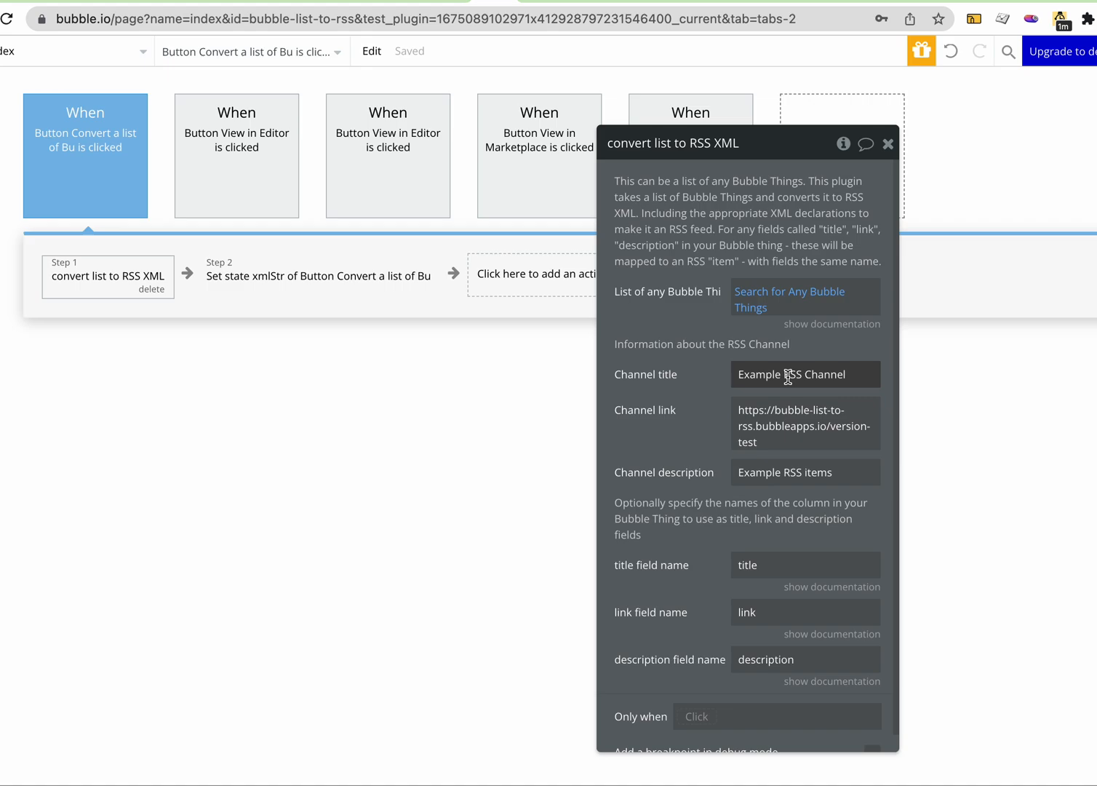
mouse_move(782, 452)
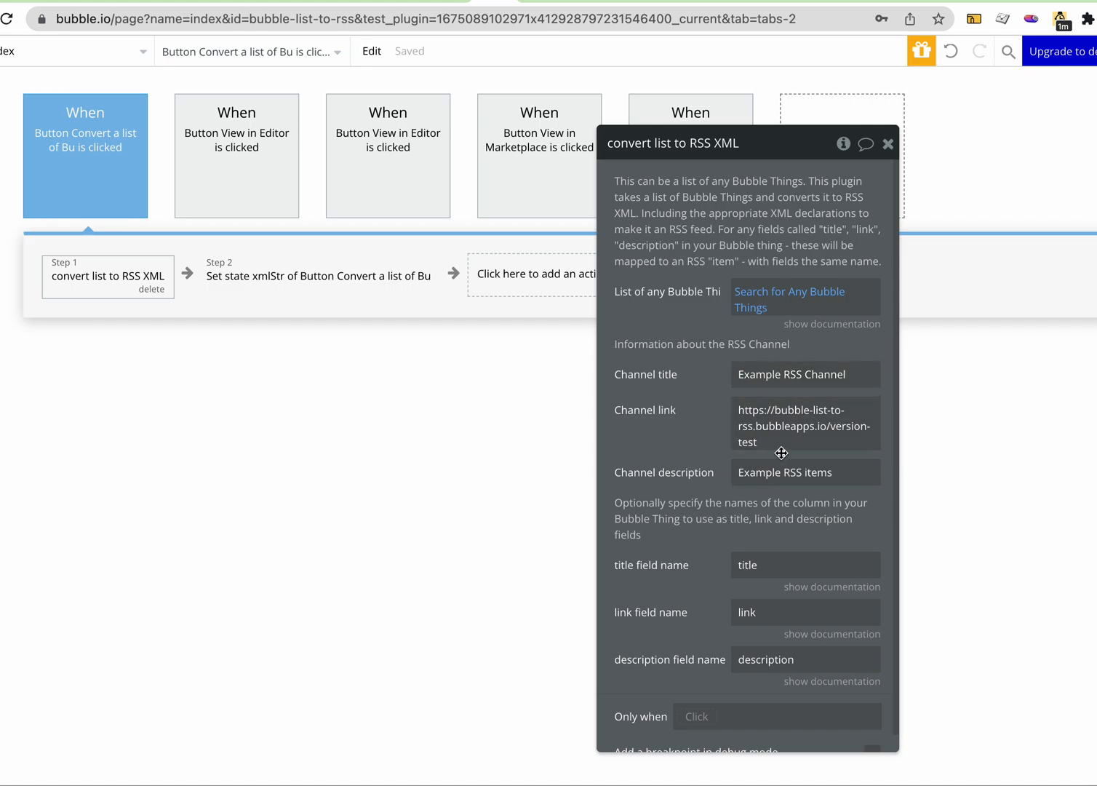
mouse_move(782, 512)
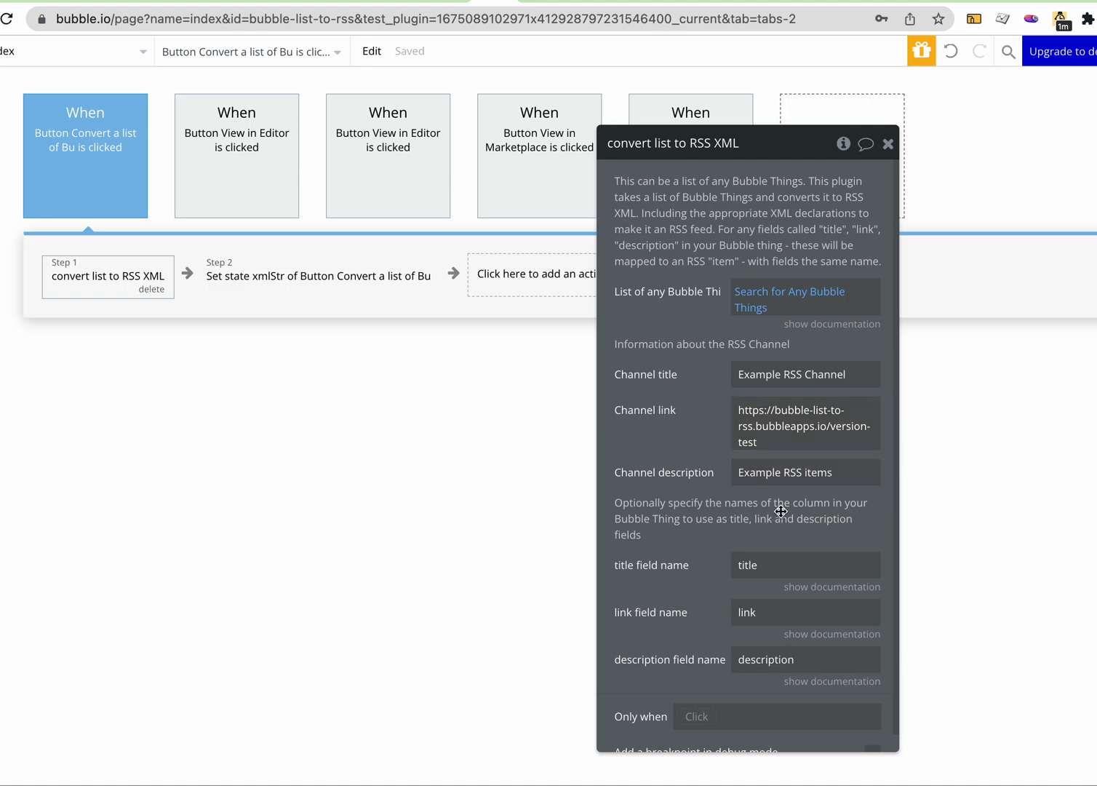
mouse_move(758, 591)
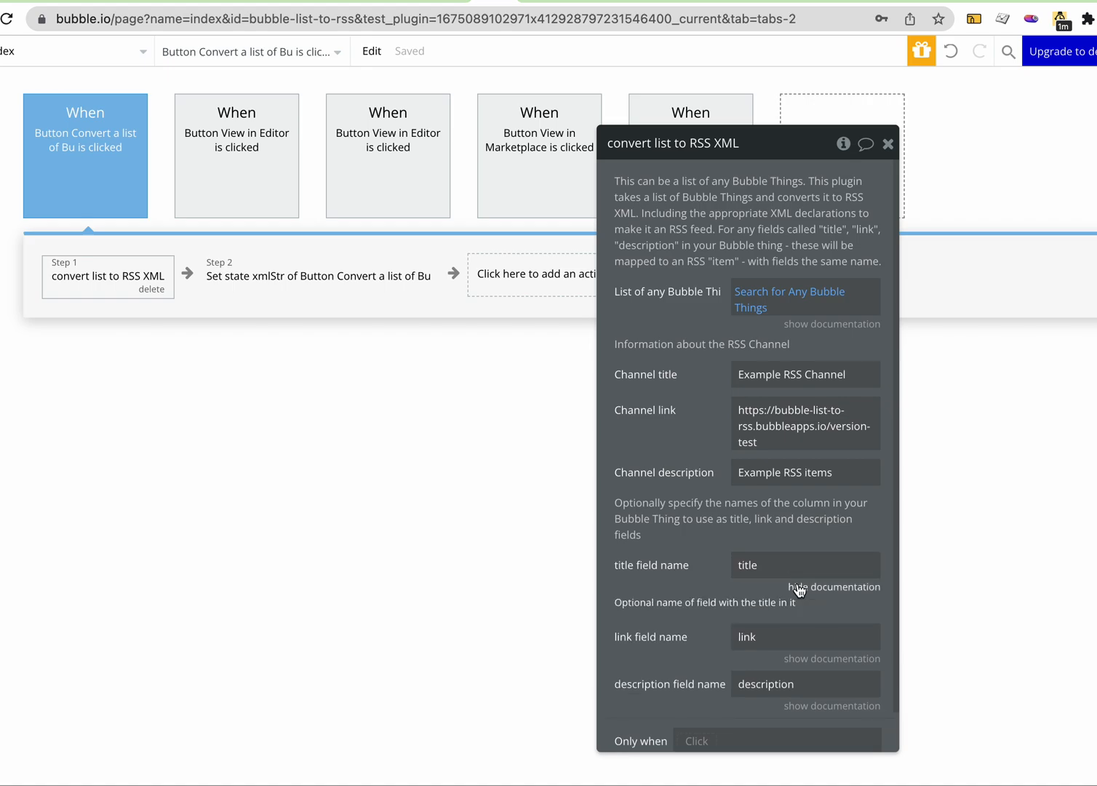
scroll("down", 3)
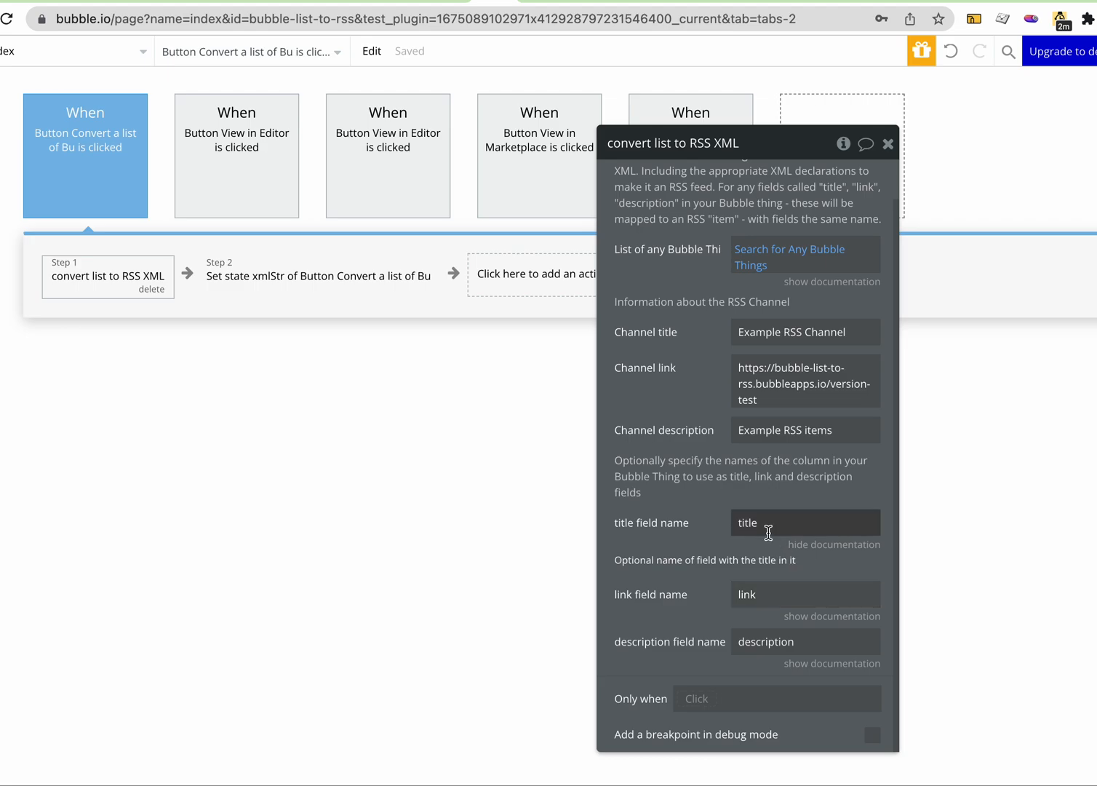
left_click(789, 257)
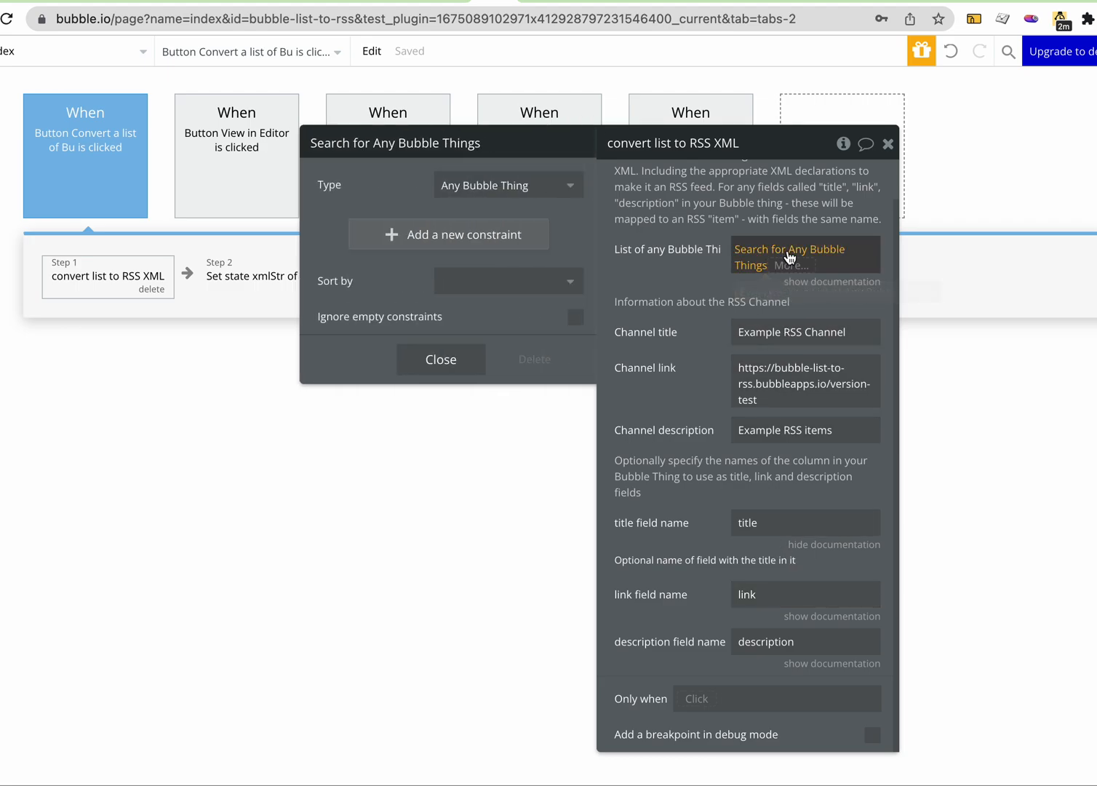
left_click(440, 358)
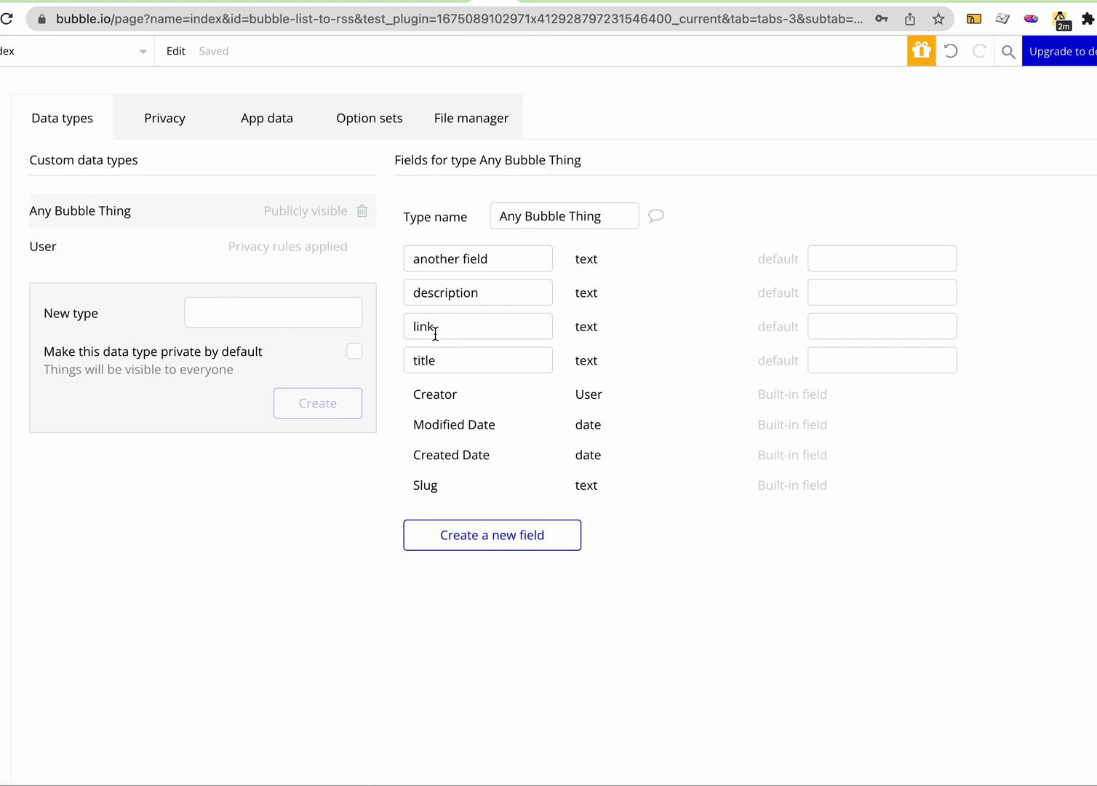
mouse_move(457, 308)
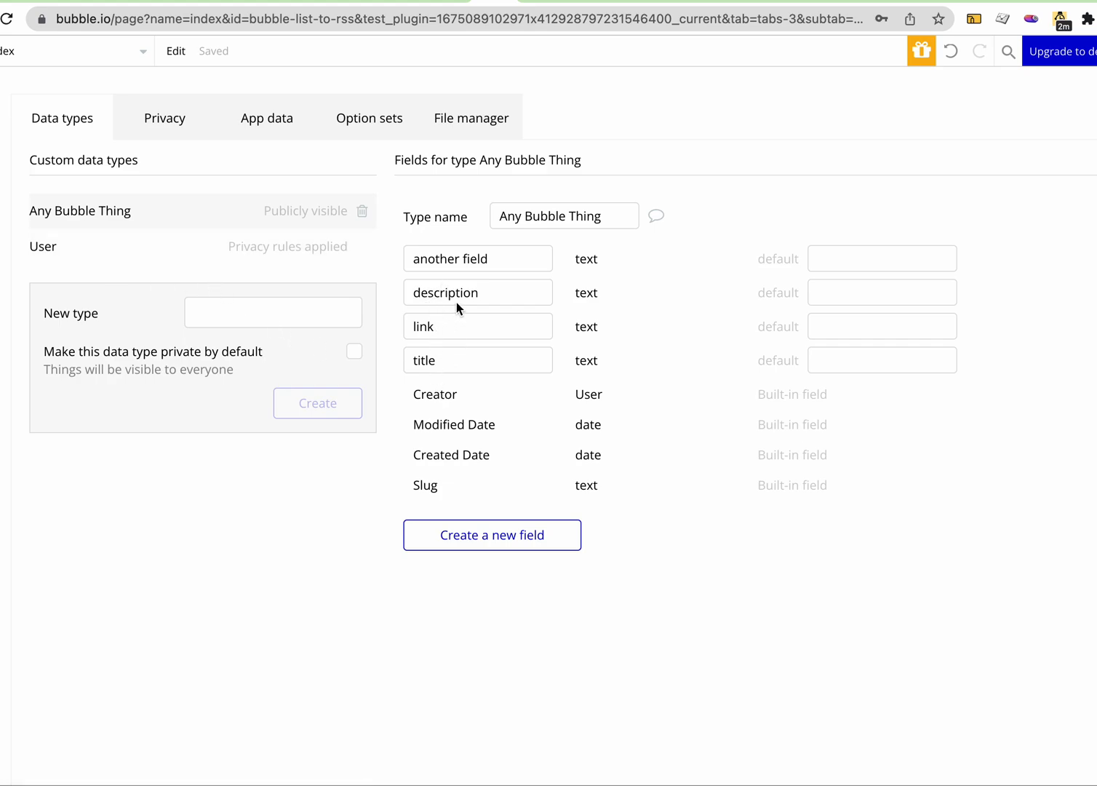
mouse_move(457, 301)
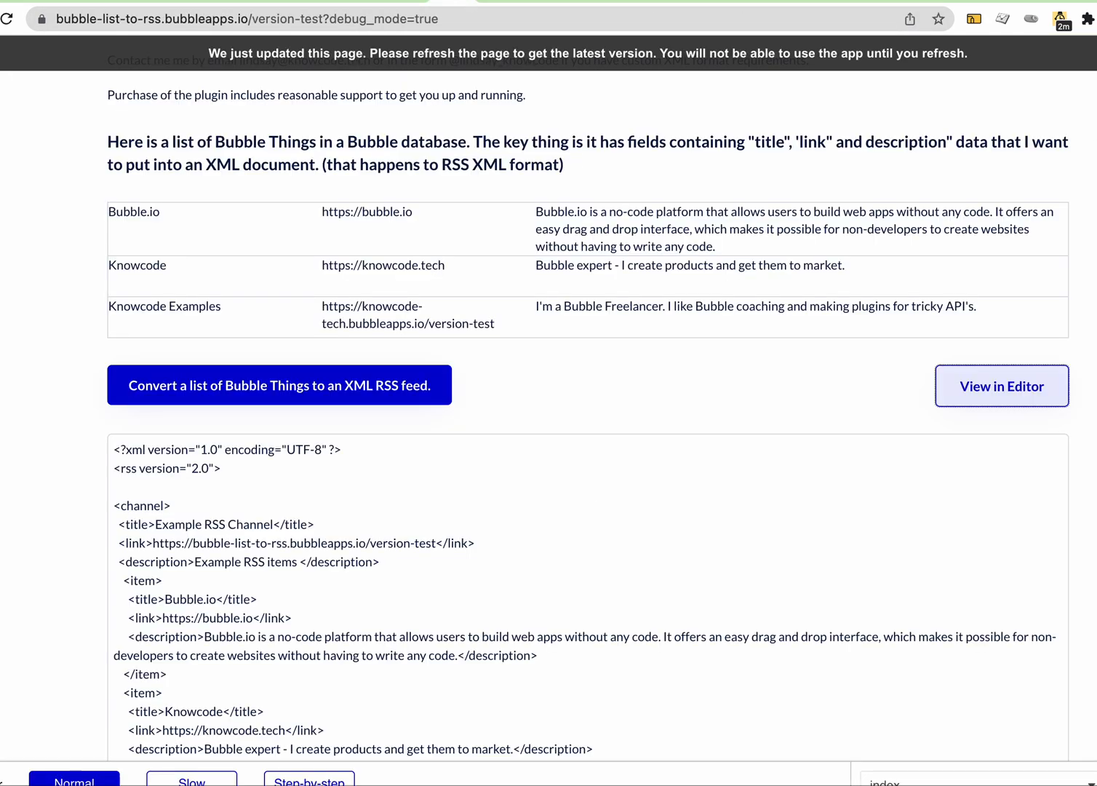
- Inspect the full RSS XML for all three Things in the xmlStr output box
left_click(279, 385)
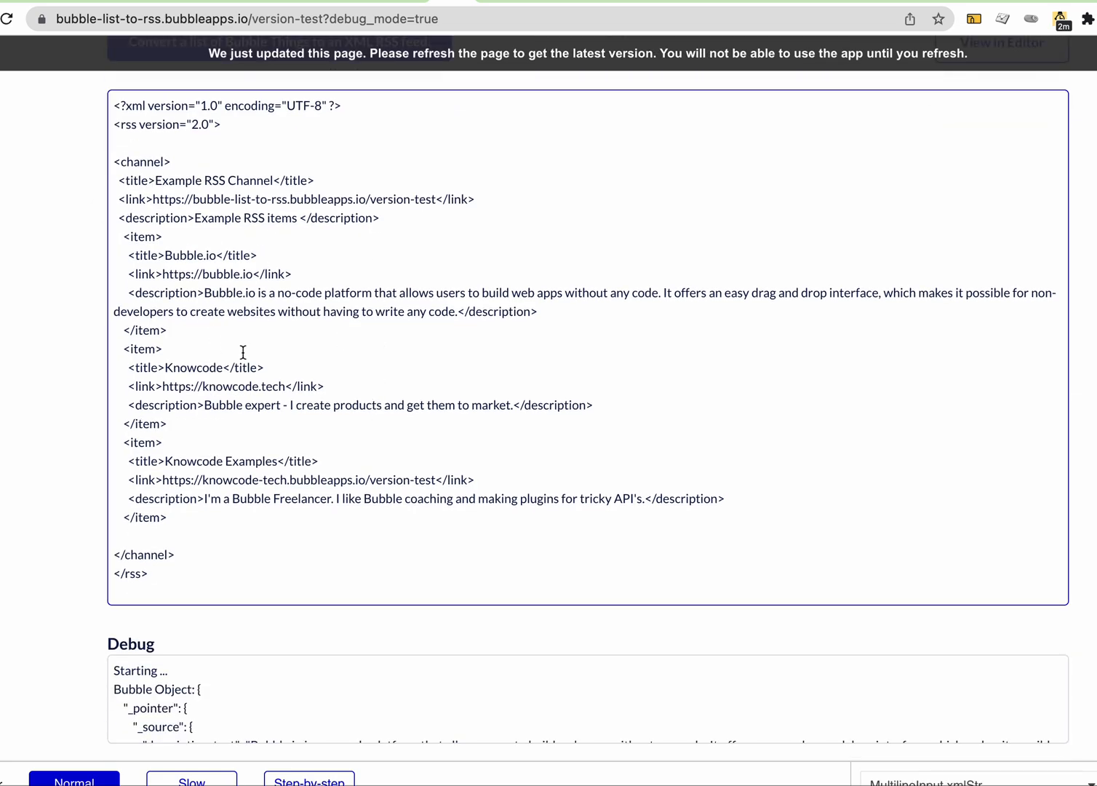
mouse_move(226, 258)
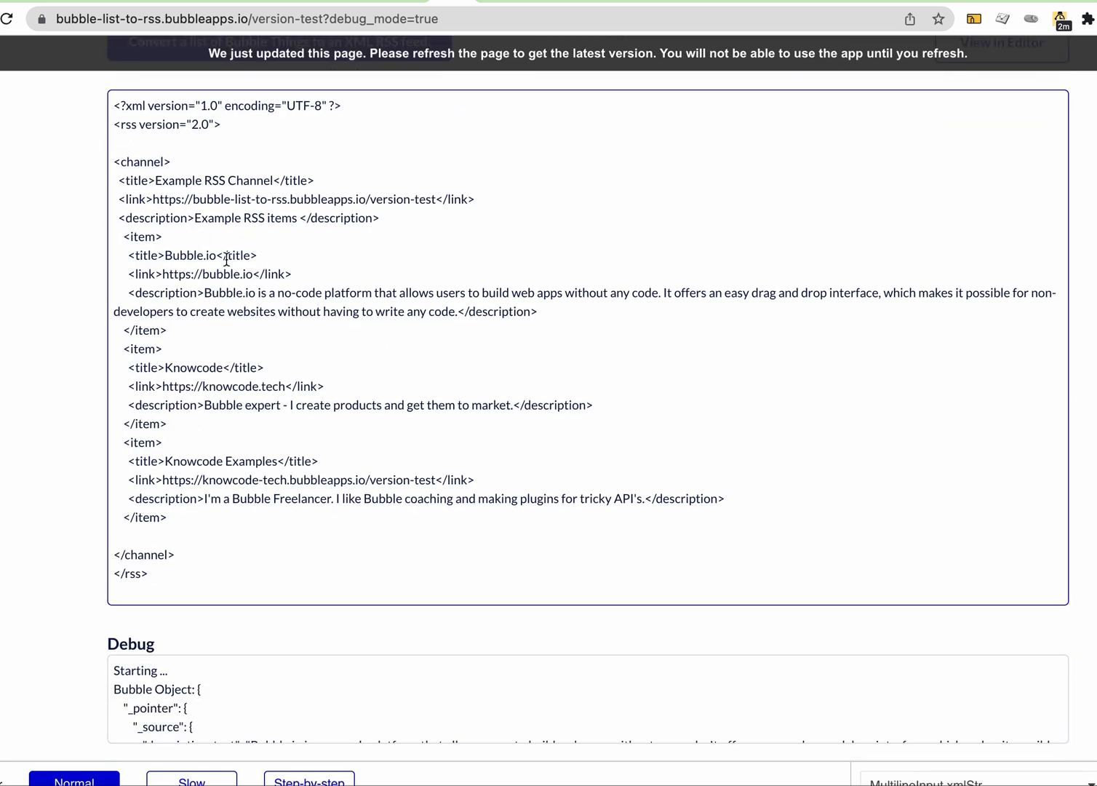